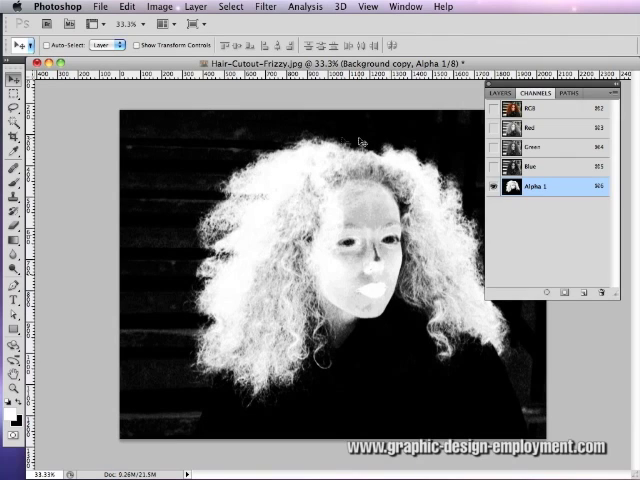
pyautogui.moveTo(85, 210)
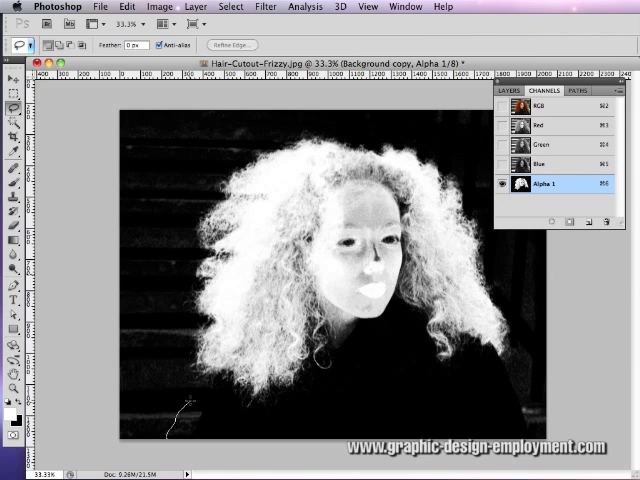
# Lasso a loose freehand outline around the woman's hair and body on Alpha 1
pyautogui.moveTo(172, 192); pyautogui.dragTo(187, 402)
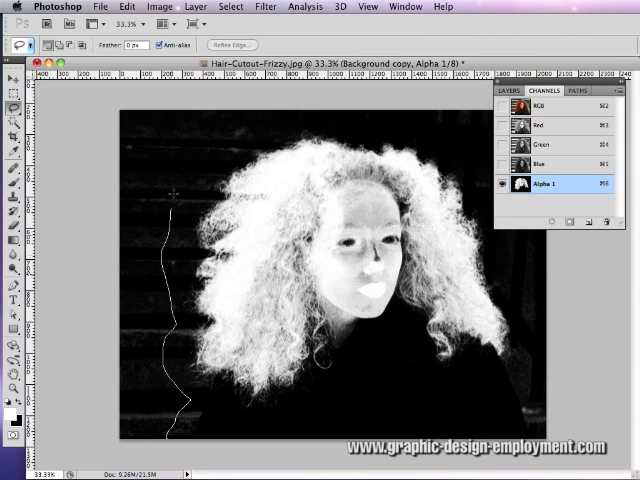
pyautogui.moveTo(172, 192); pyautogui.dragTo(487, 190)
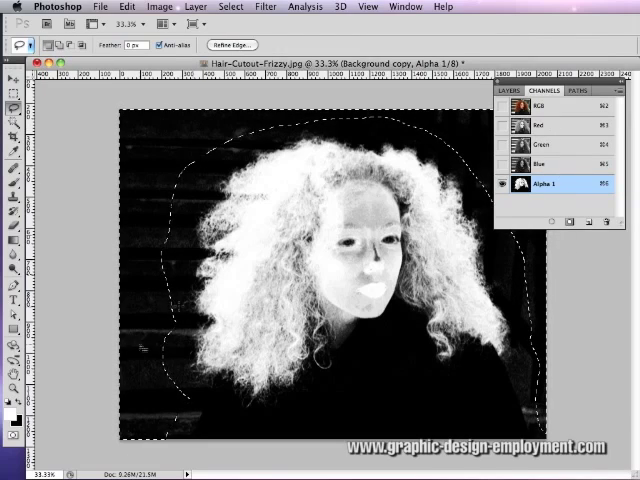
pyautogui.click(124, 6)
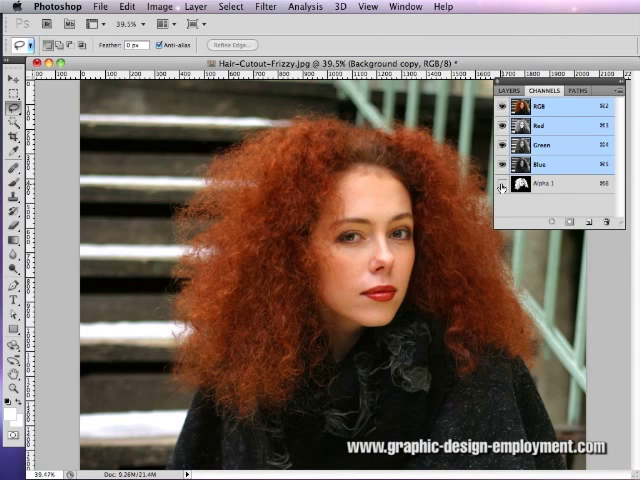
# Show and select Alpha 1, lasso inside the hair, and fill the face and body white
pyautogui.click(501, 189)
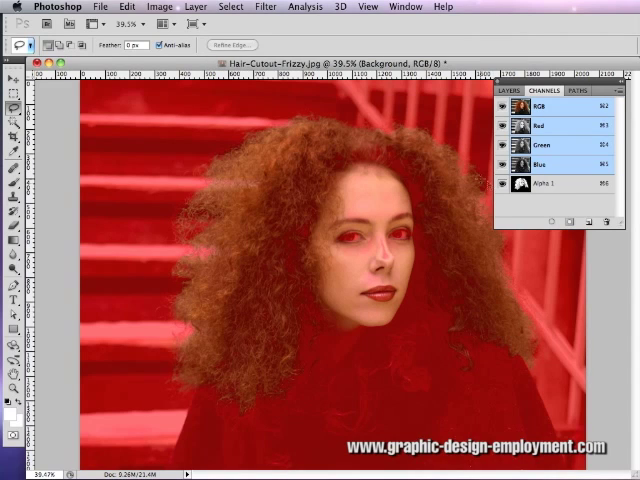
pyautogui.click(545, 183)
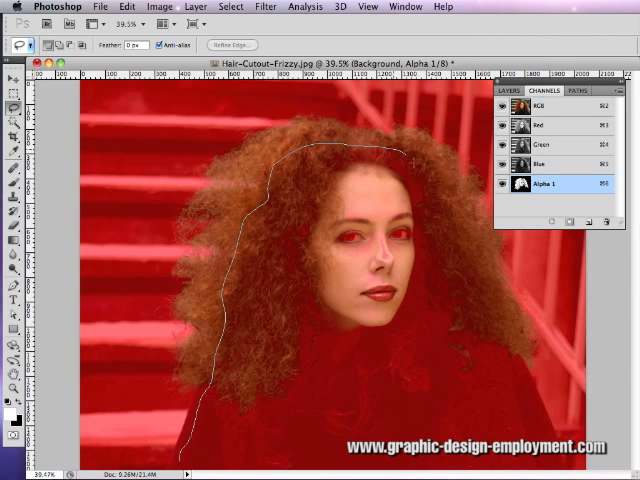
pyautogui.moveTo(410, 155); pyautogui.dragTo(495, 315)
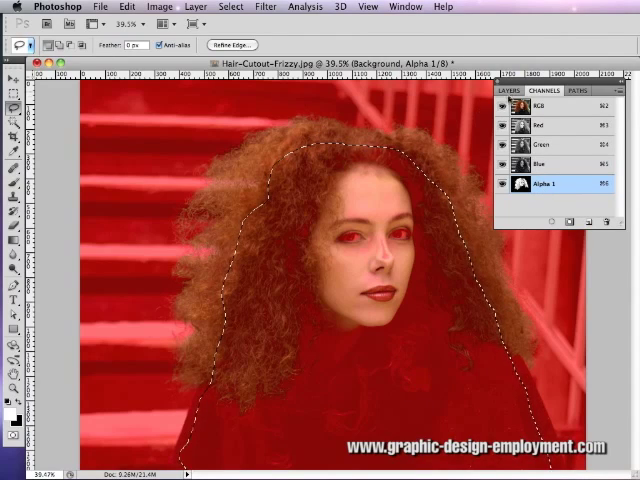
pyautogui.click(126, 7)
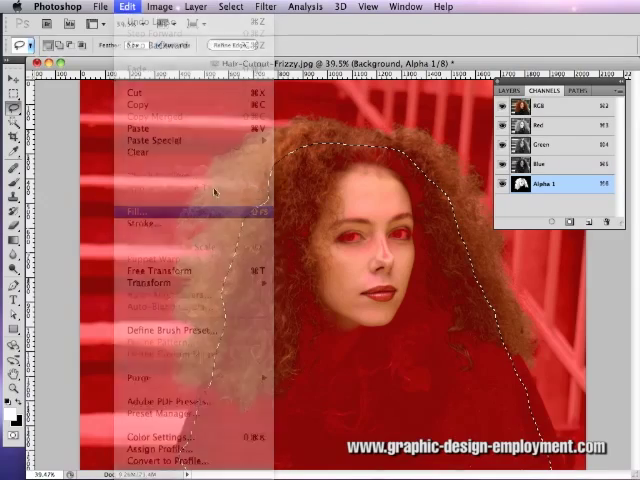
pyautogui.click(139, 211)
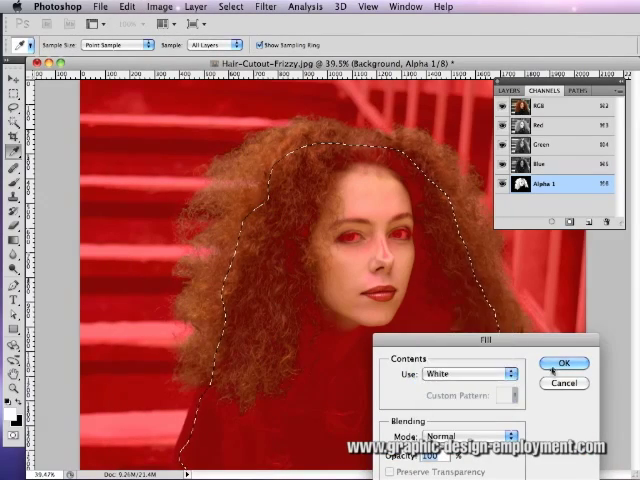
pyautogui.click(564, 363)
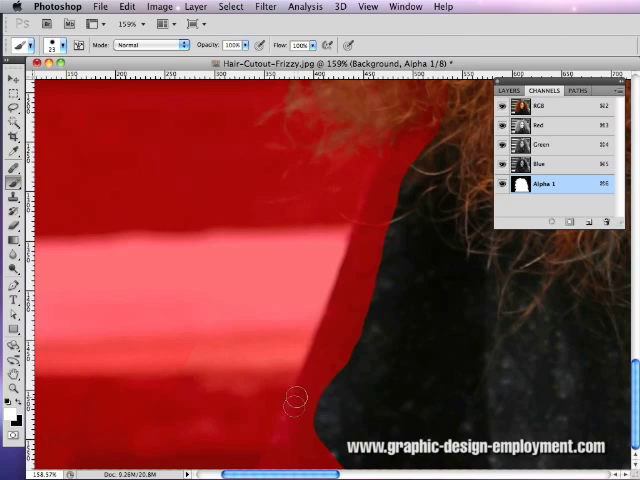
pyautogui.moveTo(485, 313)
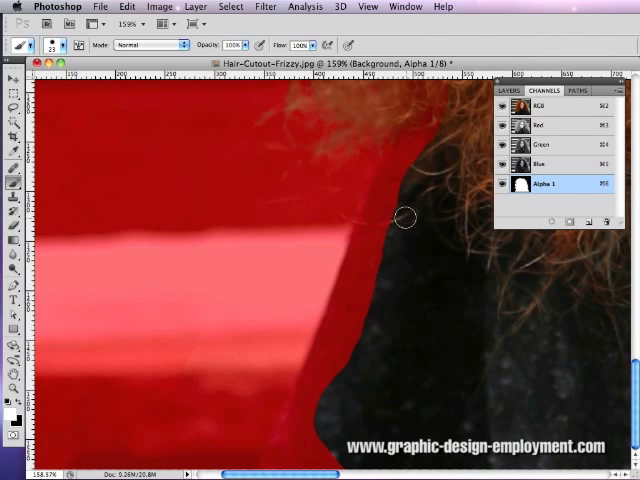
# Paint the Alpha 1 mask along the coat's left and right edges and shoulders
pyautogui.moveTo(405, 217); pyautogui.dragTo(345, 440)
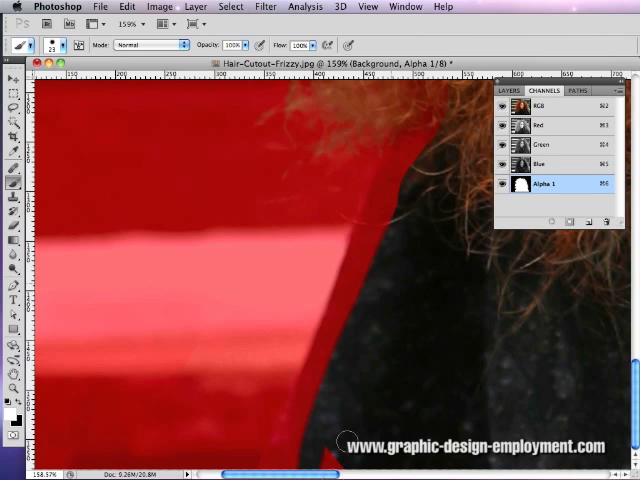
pyautogui.click(62, 45)
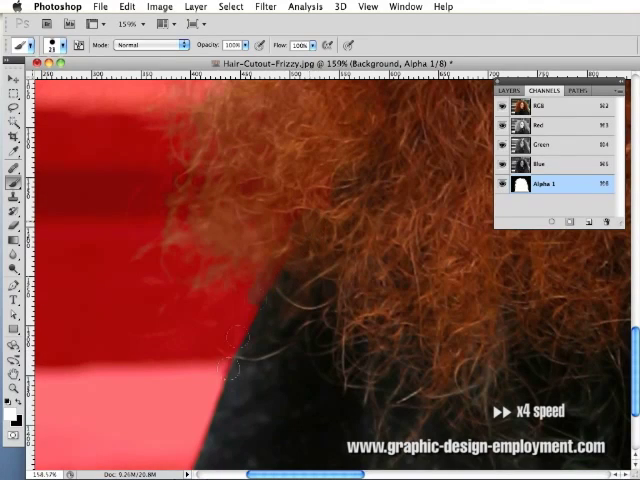
pyautogui.click(57, 45)
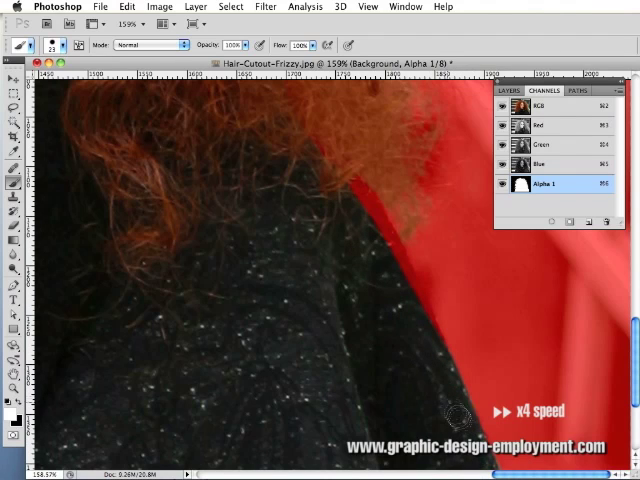
pyautogui.moveTo(450, 415); pyautogui.dragTo(385, 245)
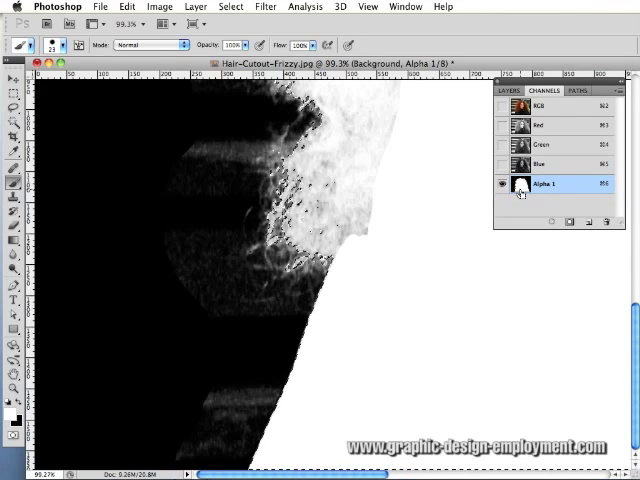
# View Alpha 1 alone in black and white and zoom in on the mask edge
pyautogui.click(230, 6)
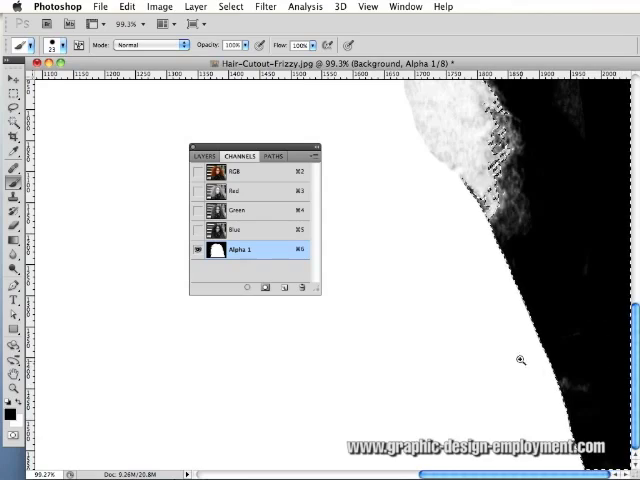
pyautogui.click(520, 360)
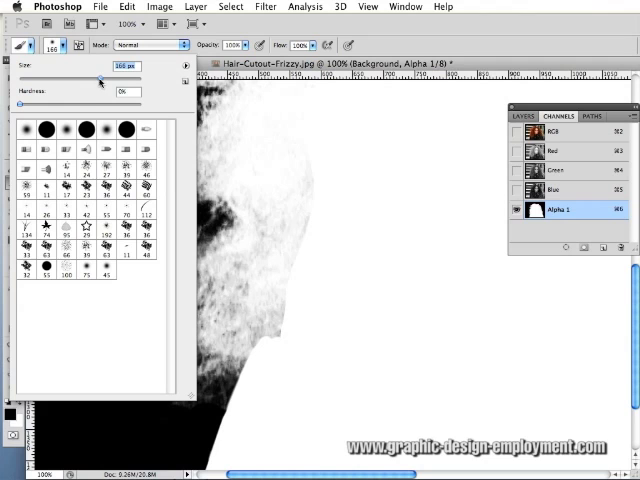
# Shrink the soft brush to about 143 px with 0% hardness
pyautogui.moveTo(100, 77); pyautogui.dragTo(93, 77)
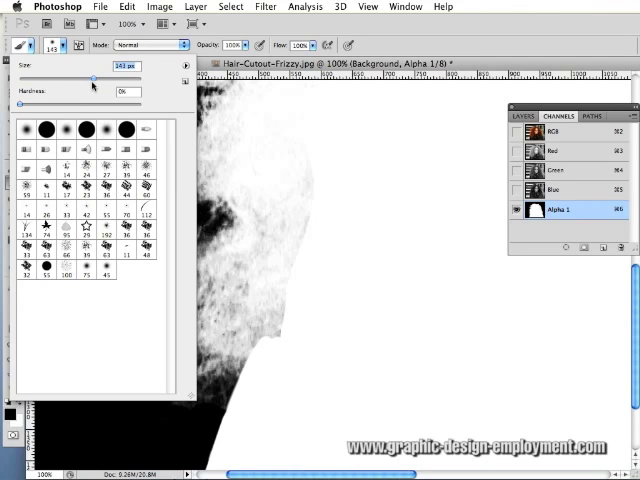
pyautogui.moveTo(95, 77); pyautogui.dragTo(75, 77)
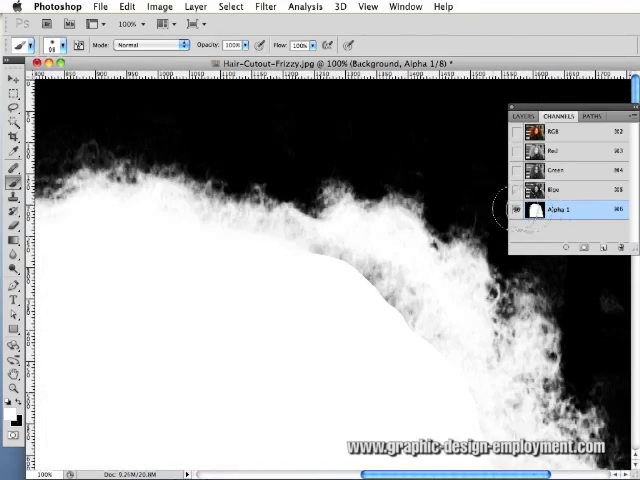
# Turn on the RGB eye and reselect Alpha 1 to edit with the red overlay
pyautogui.click(554, 131)
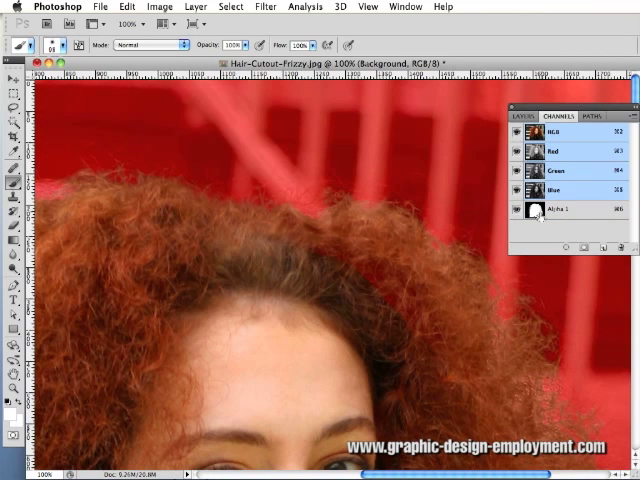
pyautogui.click(556, 209)
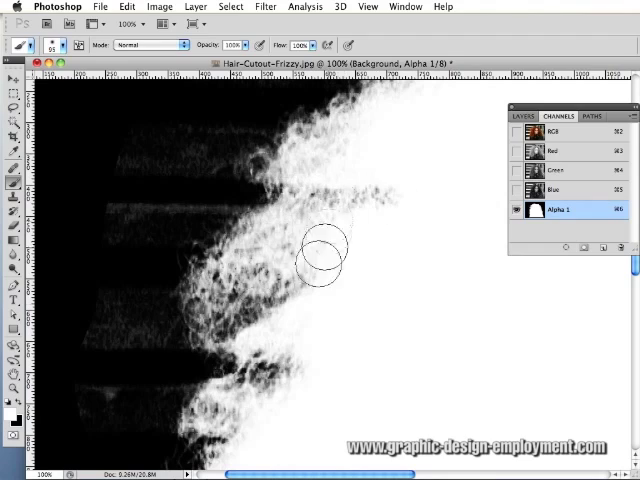
# Paint black over the background and white inside the hair edges on Alpha 1
pyautogui.moveTo(320, 250); pyautogui.dragTo(408, 335)
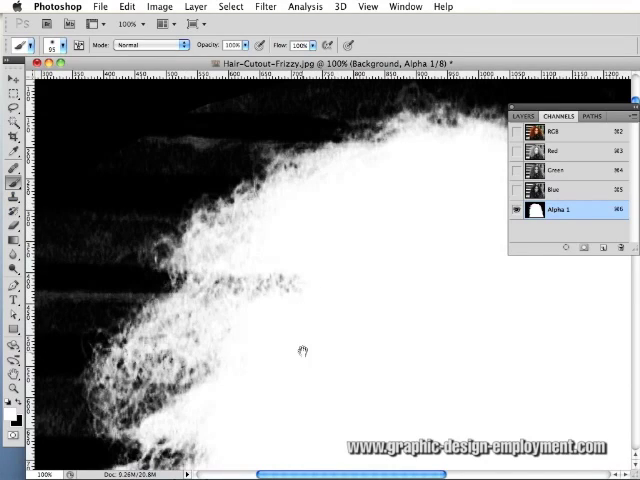
pyautogui.click(555, 131)
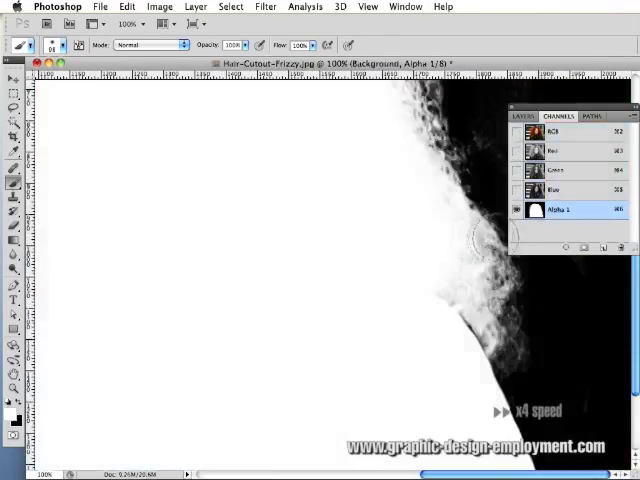
pyautogui.click(517, 131)
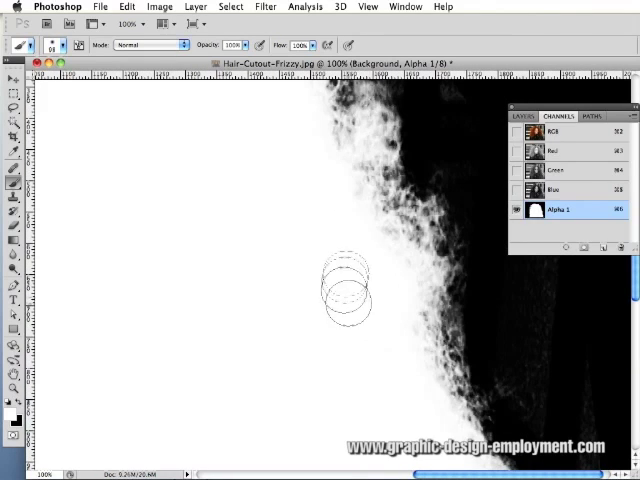
pyautogui.moveTo(280, 186)
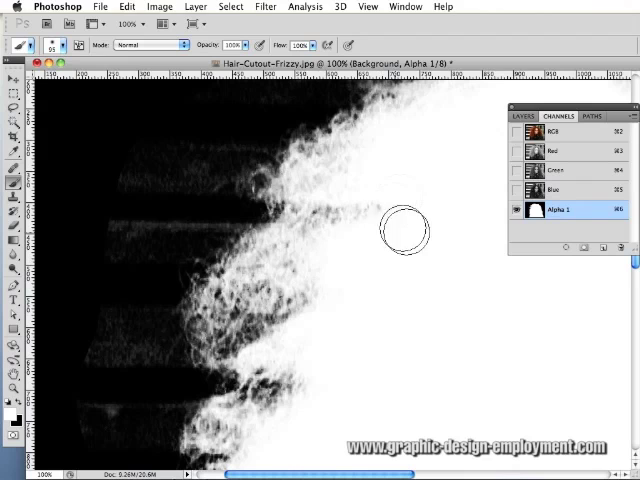
pyautogui.moveTo(405, 232); pyautogui.dragTo(375, 165)
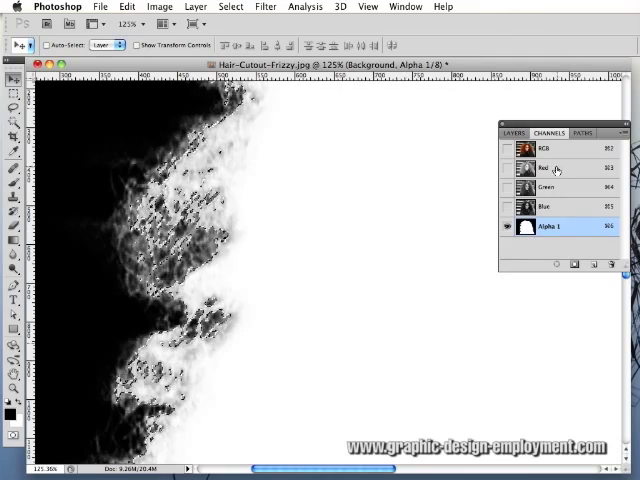
# Return to full colour and fill the new layer beneath the masked copy with grey
pyautogui.click(544, 148)
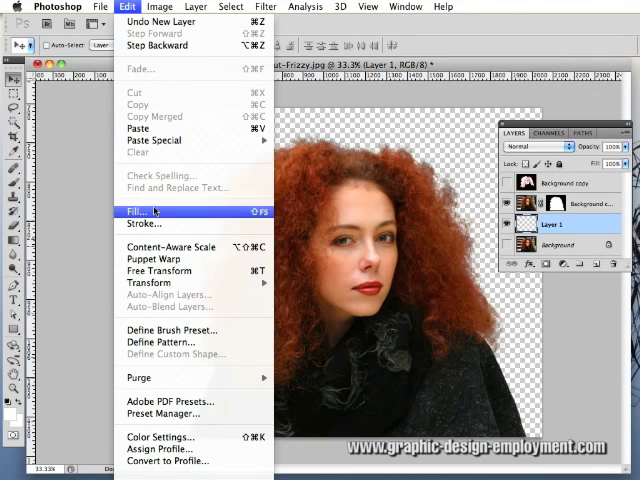
pyautogui.click(136, 211)
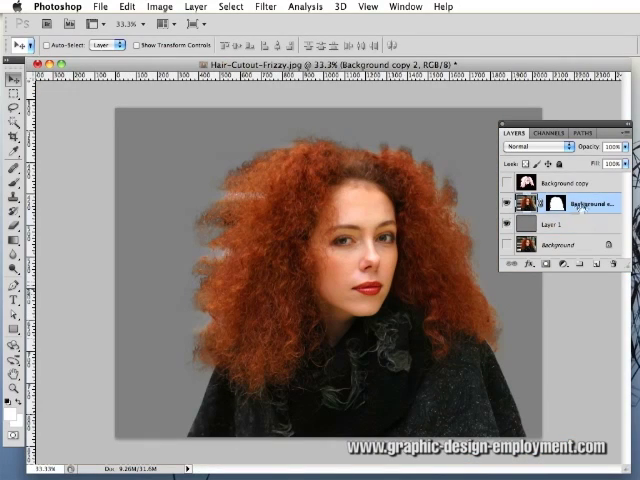
# Delete Background copy 2's layer mask and load Alpha 1 as a selection
pyautogui.rightClick(554, 204)
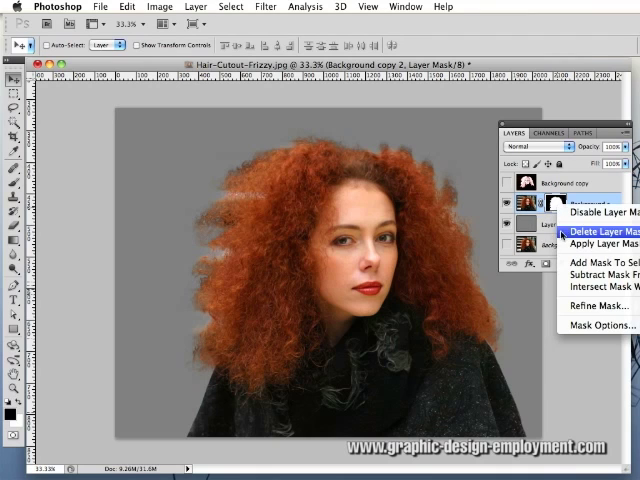
pyautogui.click(596, 210)
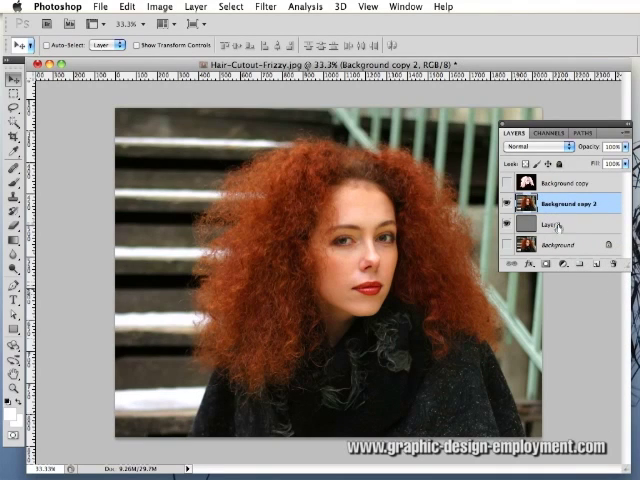
pyautogui.click(468, 125)
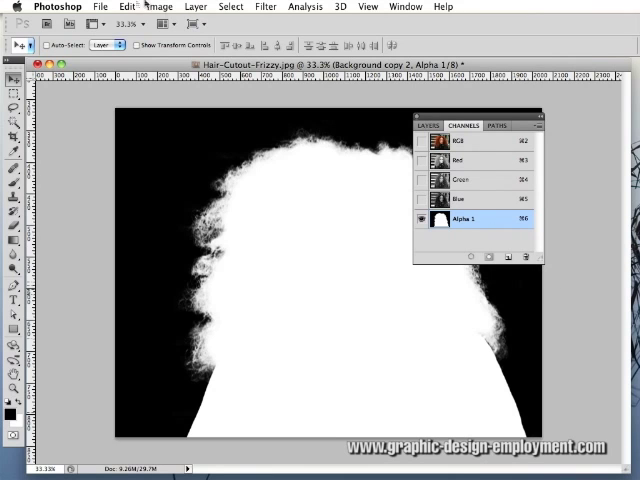
pyautogui.click(231, 6)
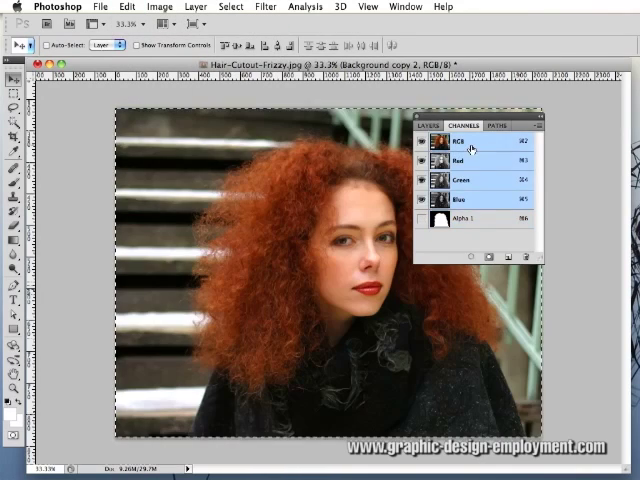
pyautogui.click(422, 125)
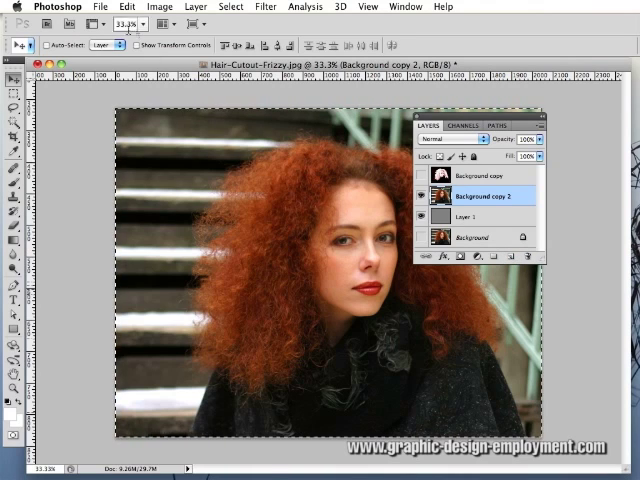
pyautogui.click(125, 6)
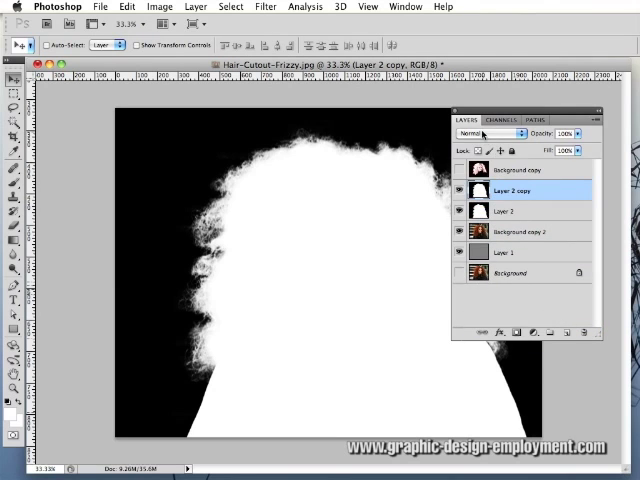
# Set Layer 2 copy to Multiply blend mode at about 75% opacity
pyautogui.click(487, 133)
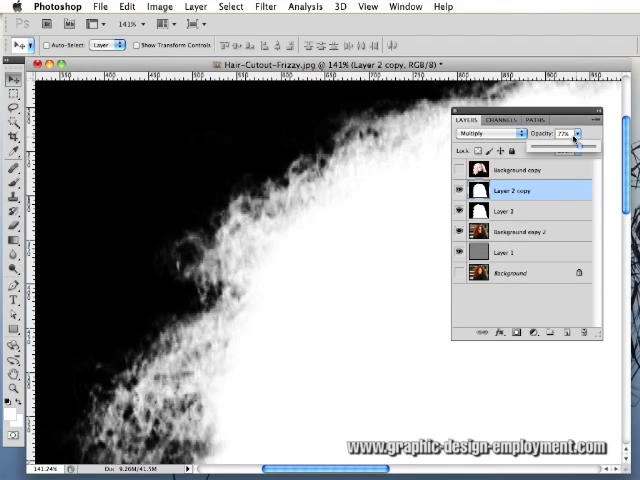
pyautogui.click(574, 134)
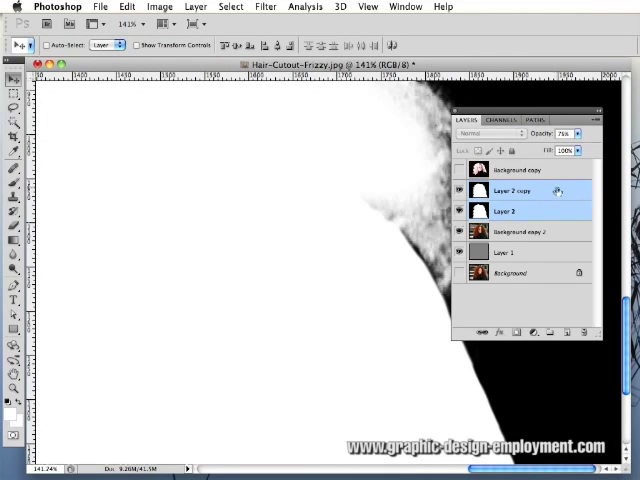
# Select both hair-mask layers and merge them into one
pyautogui.click(490, 133)
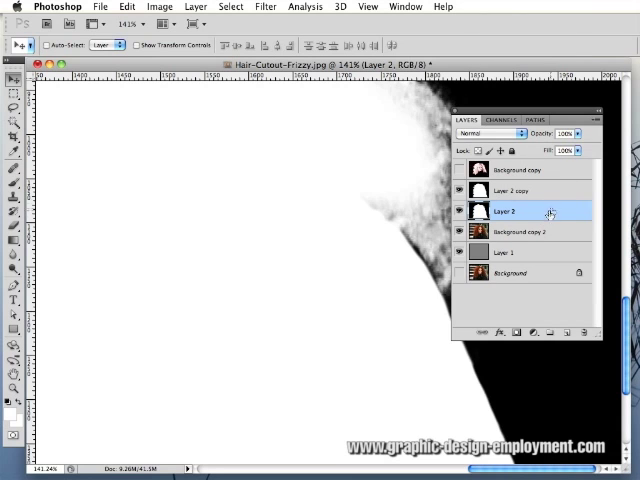
pyautogui.click(515, 190)
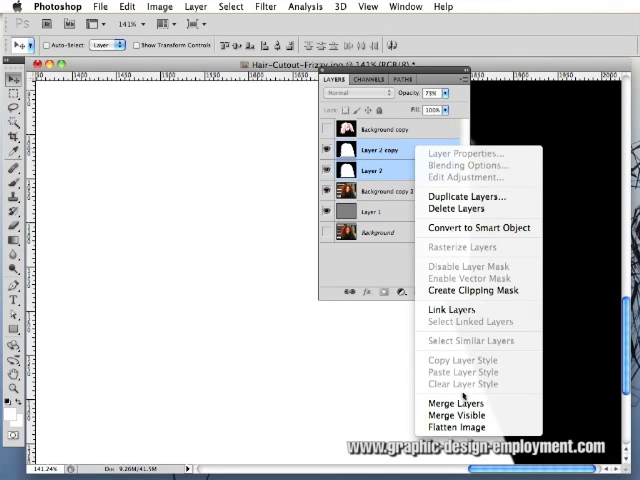
pyautogui.click(454, 403)
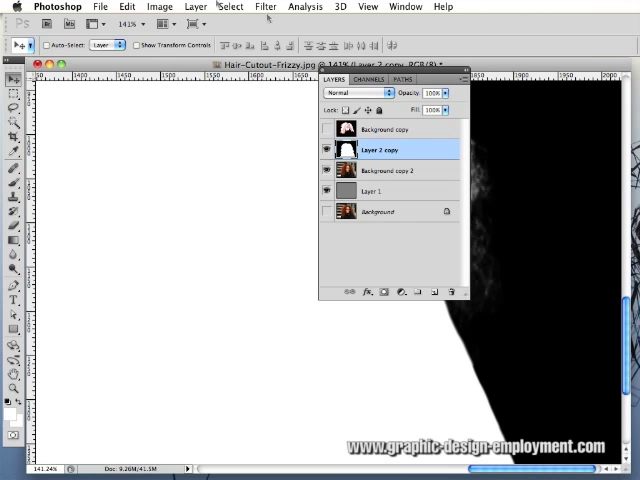
pyautogui.click(231, 7)
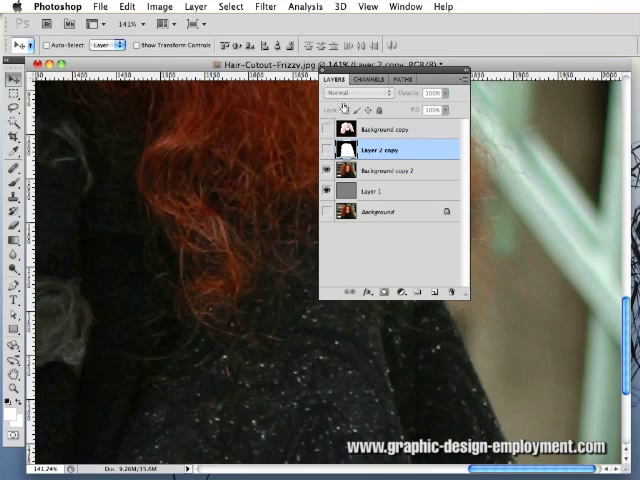
# Paste the copied hair image into a new alpha channel, then select Background copy 2
pyautogui.click(368, 79)
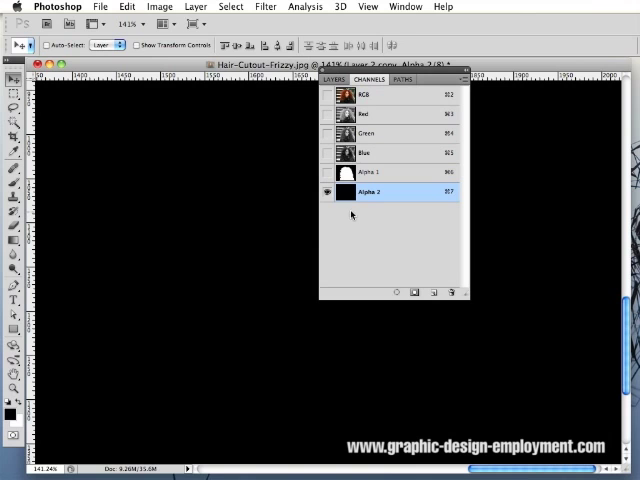
pyautogui.click(124, 6)
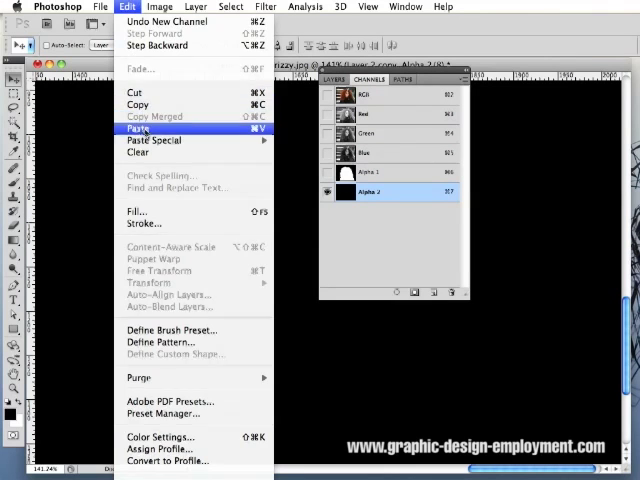
pyautogui.click(139, 128)
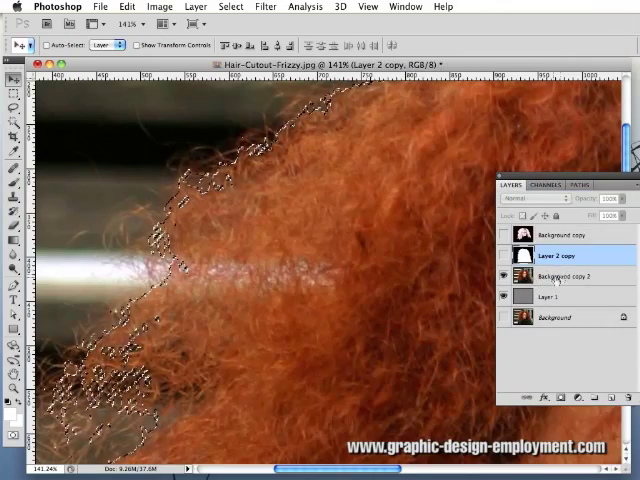
pyautogui.click(568, 276)
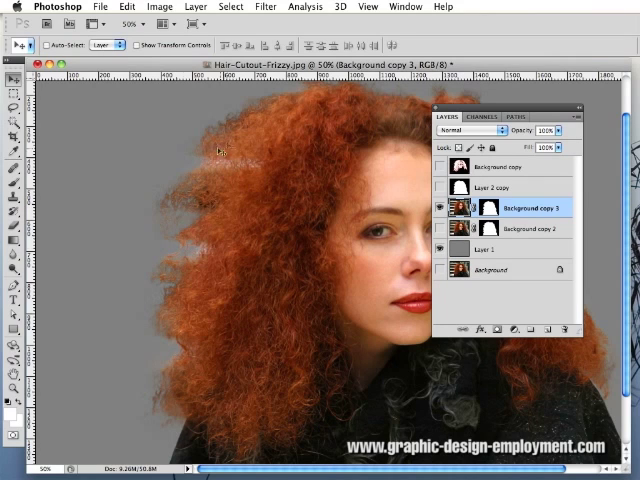
pyautogui.moveTo(275, 220)
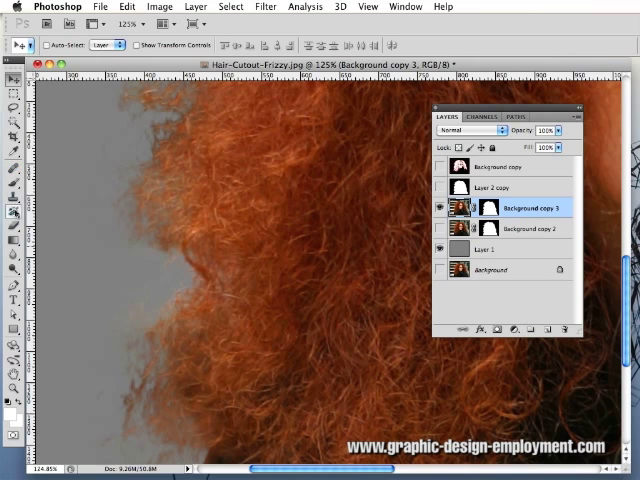
# Clone-stamp the left hair edge on Alpha 2, then return to RGB and Layers
pyautogui.click(13, 203)
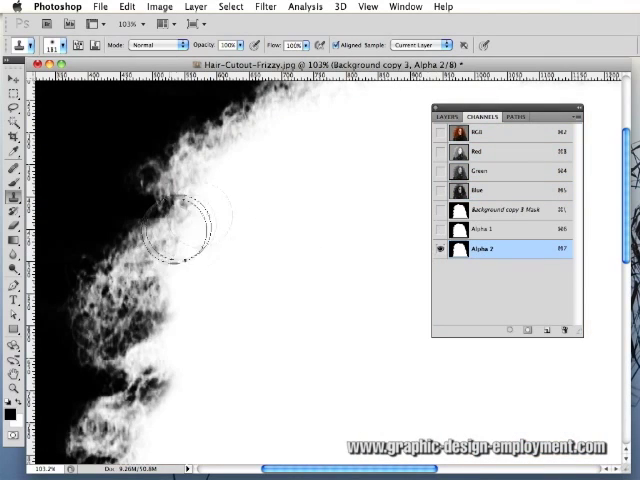
pyautogui.click(484, 132)
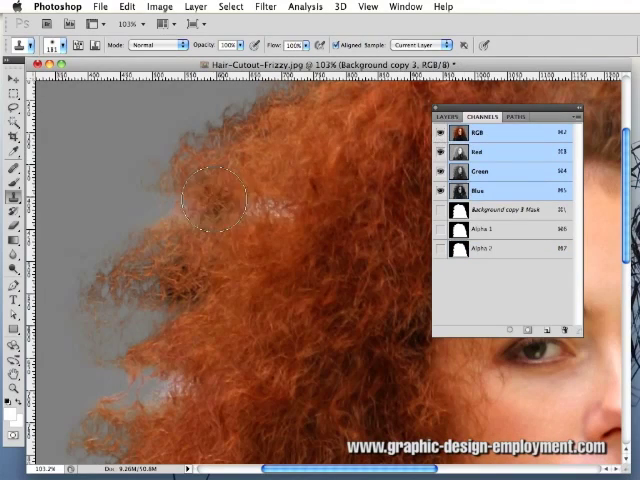
pyautogui.moveTo(400, 325)
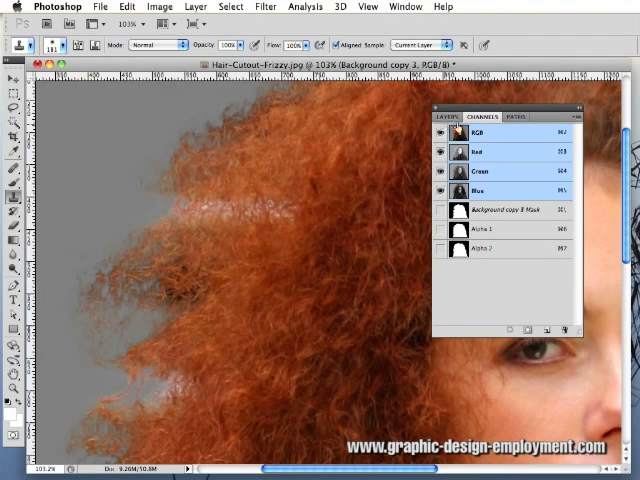
pyautogui.click(452, 117)
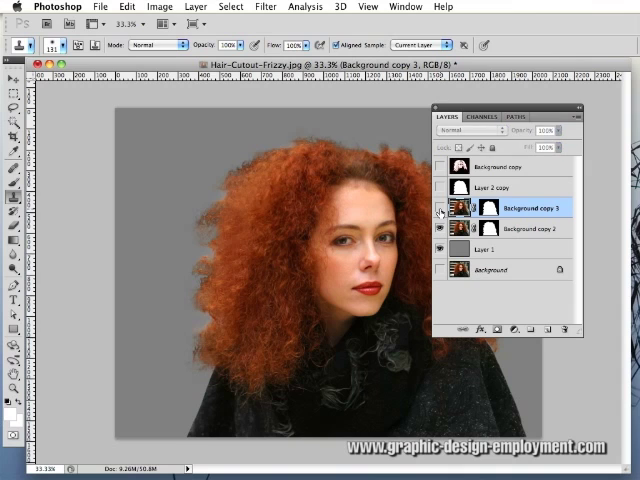
# Toggle the visibility of the Background copy 3 layer
pyautogui.click(440, 208)
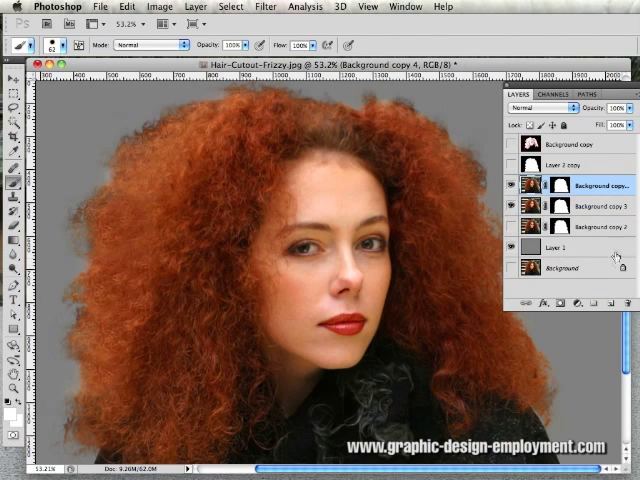
# Set the Background copy 3 layer's blending mode to Multiply
pyautogui.click(545, 108)
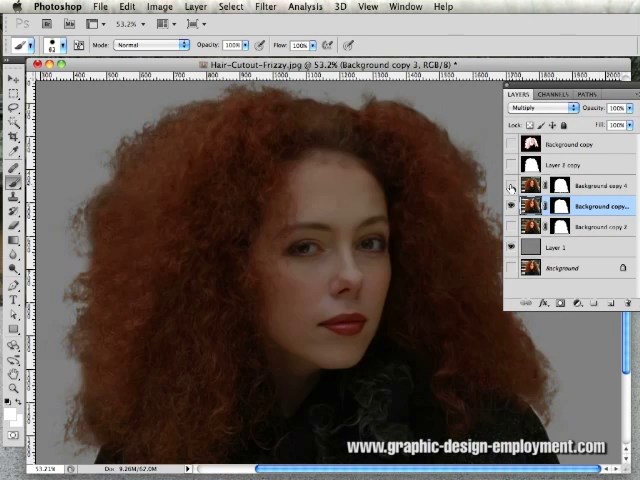
pyautogui.click(540, 108)
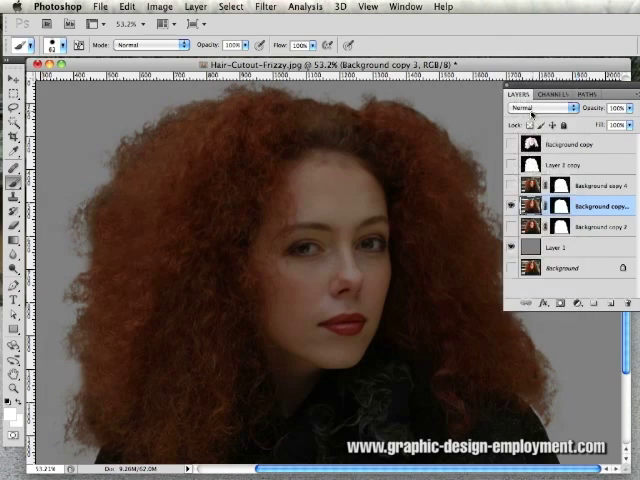
pyautogui.click(545, 108)
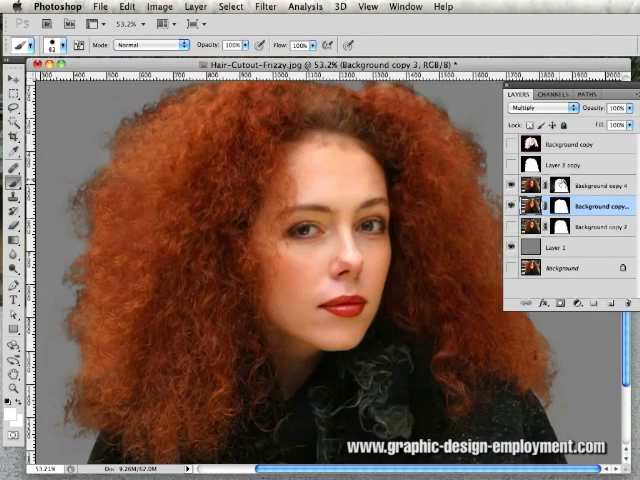
pyautogui.click(585, 186)
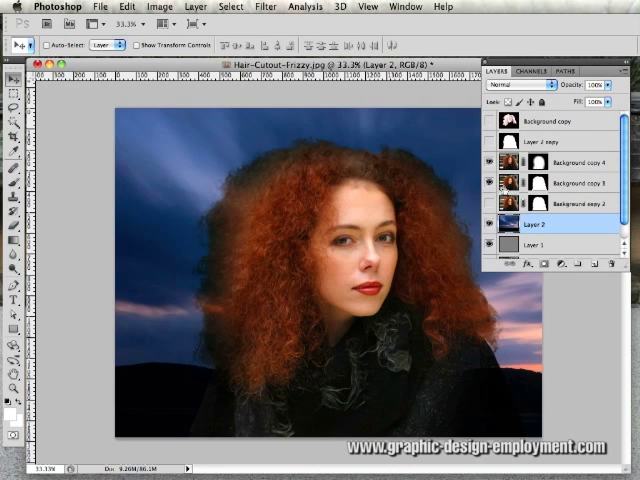
# Switch Background copy 5 back to Normal blending and lower its opacity to 37%
pyautogui.click(565, 189)
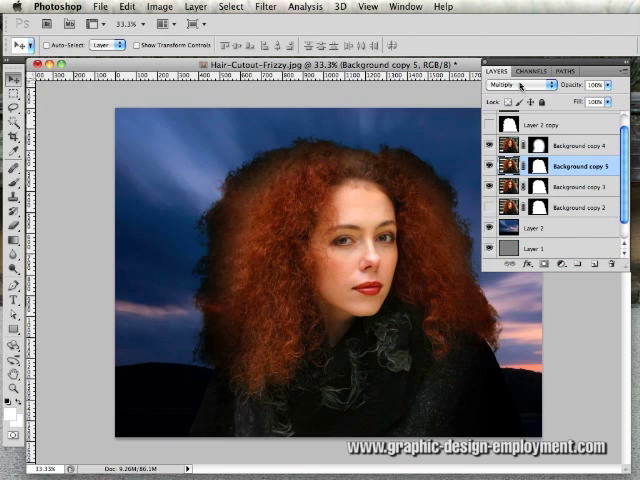
pyautogui.click(515, 84)
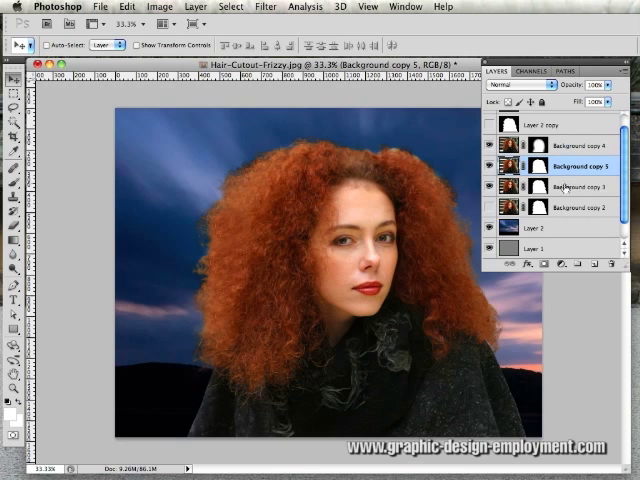
pyautogui.click(560, 192)
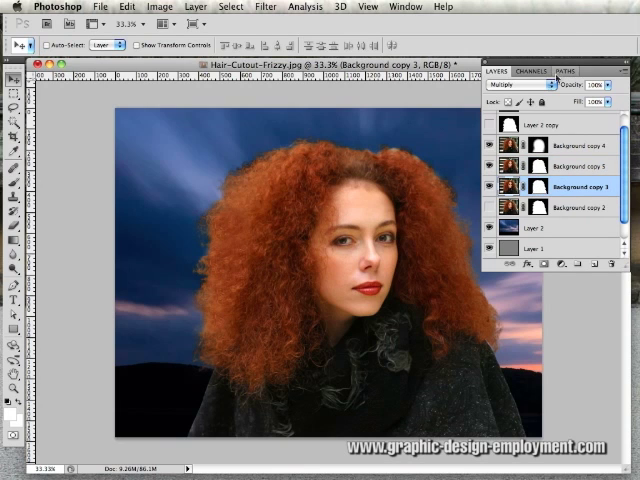
pyautogui.click(570, 167)
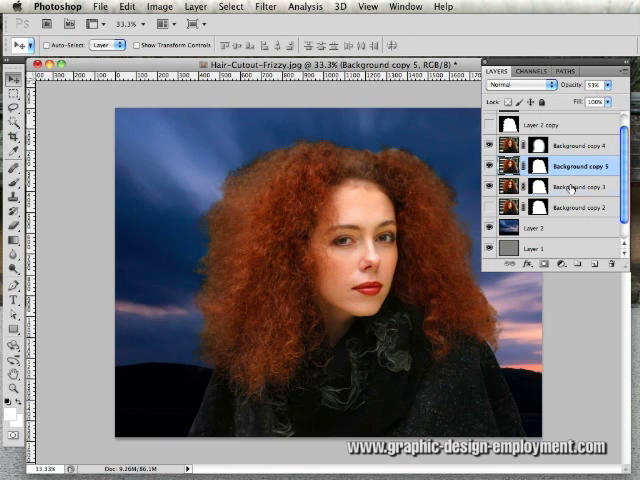
pyautogui.click(570, 187)
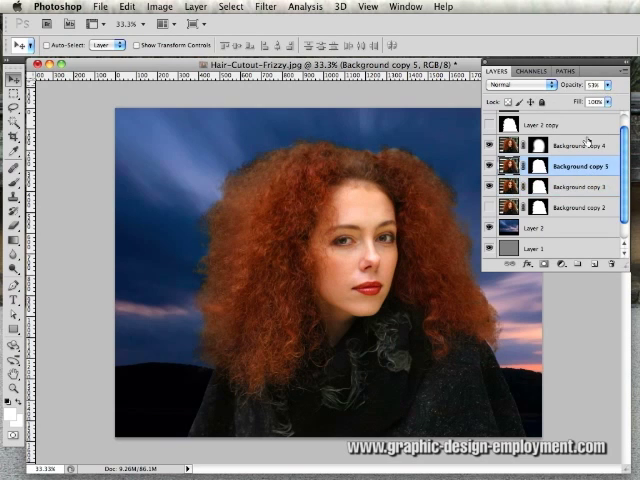
pyautogui.moveTo(596, 99); pyautogui.dragTo(585, 99)
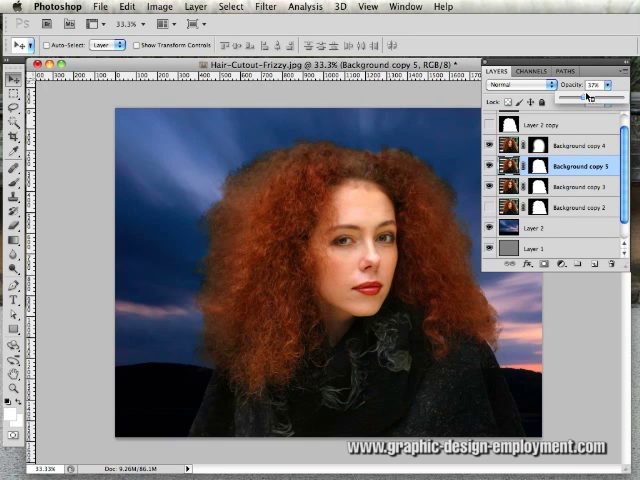